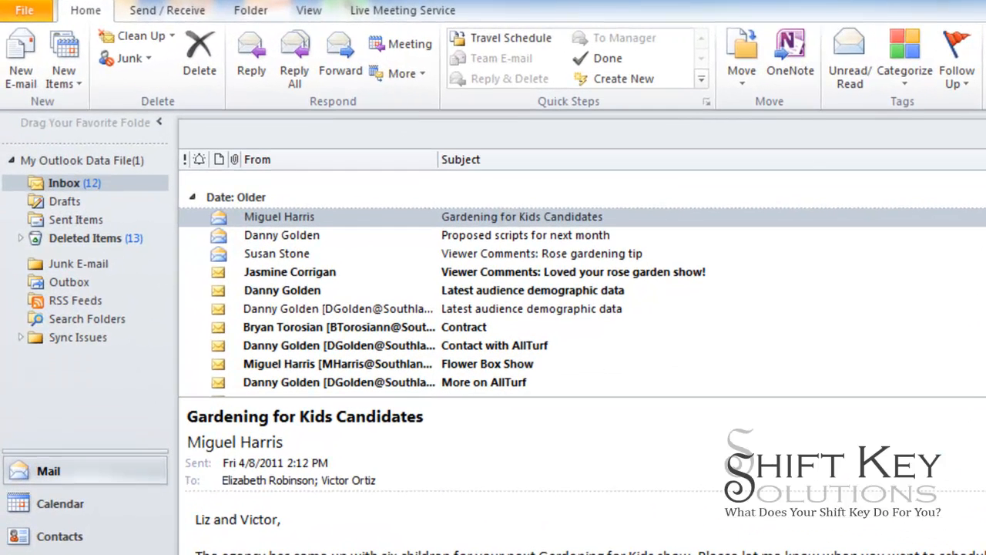
Step: Start a new email and open its Message Options properties dialog
click(20, 54)
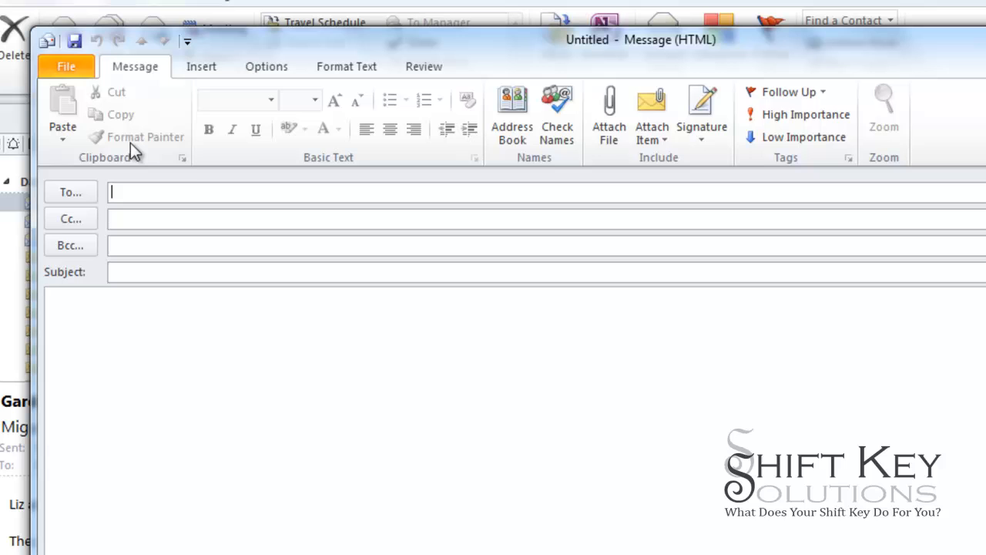
mouse_move(797, 171)
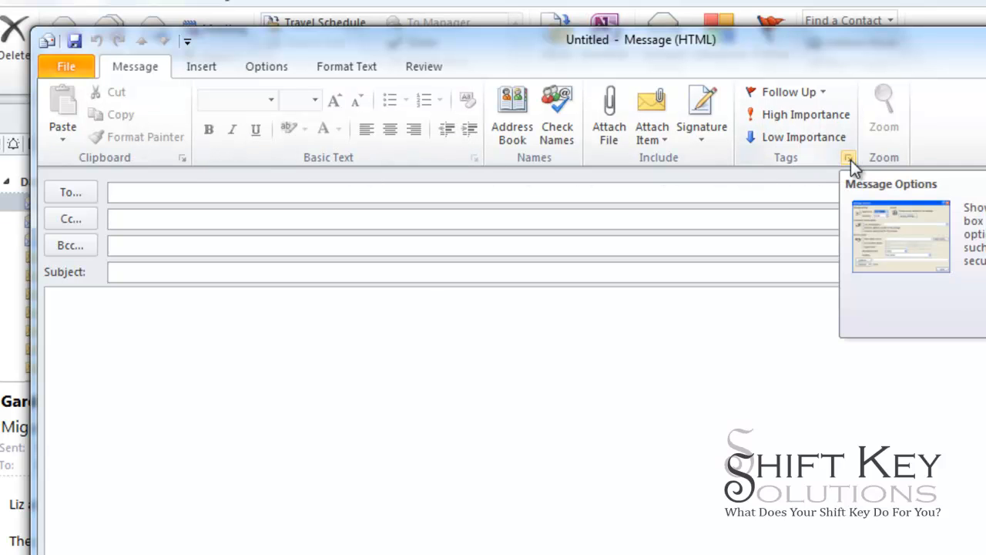
click(849, 157)
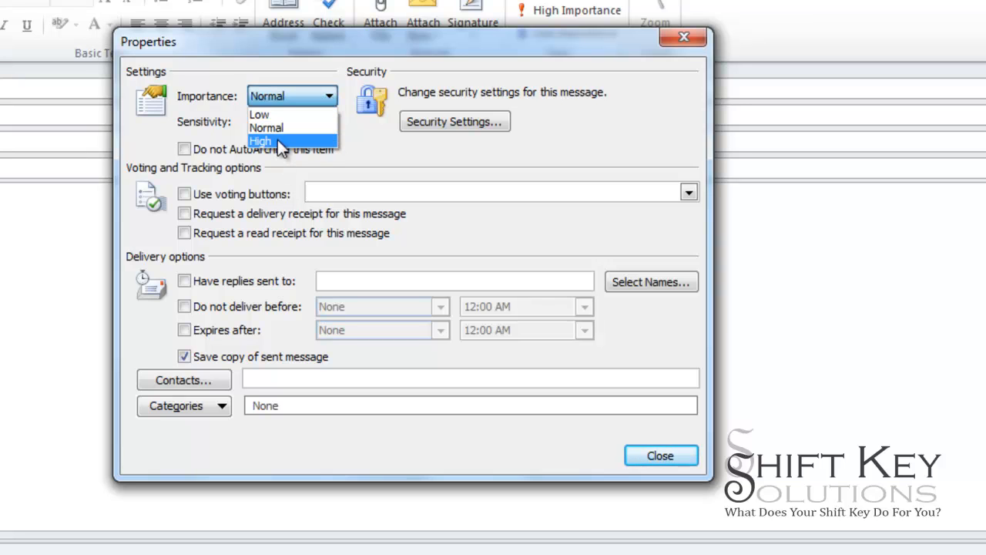
Step: Set Importance to High and Sensitivity to Personal, then close Properties
click(260, 140)
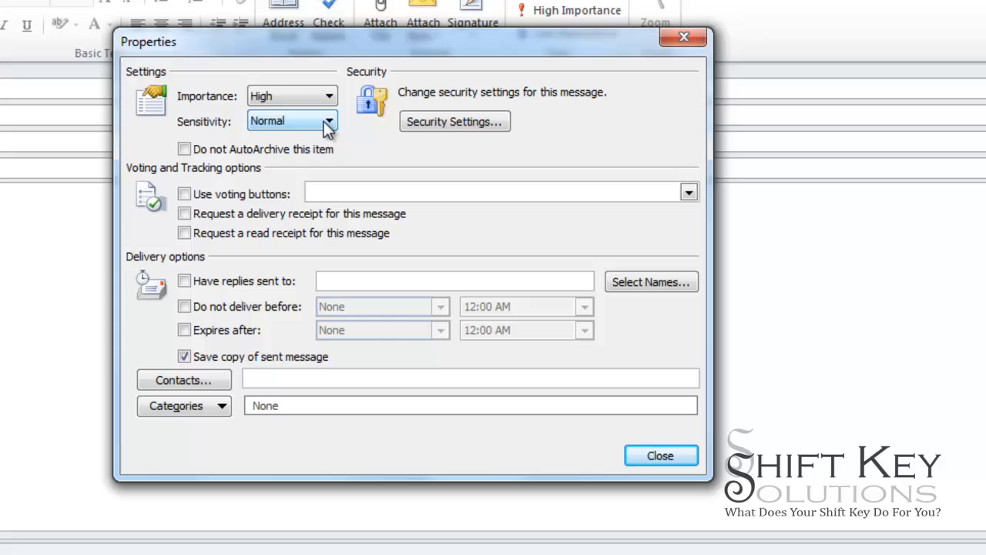
click(329, 121)
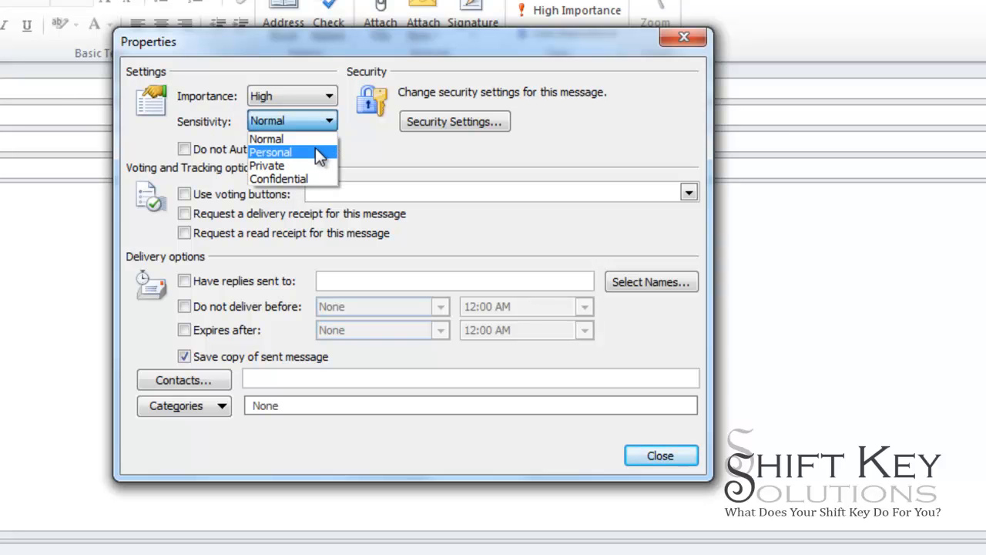
click(271, 151)
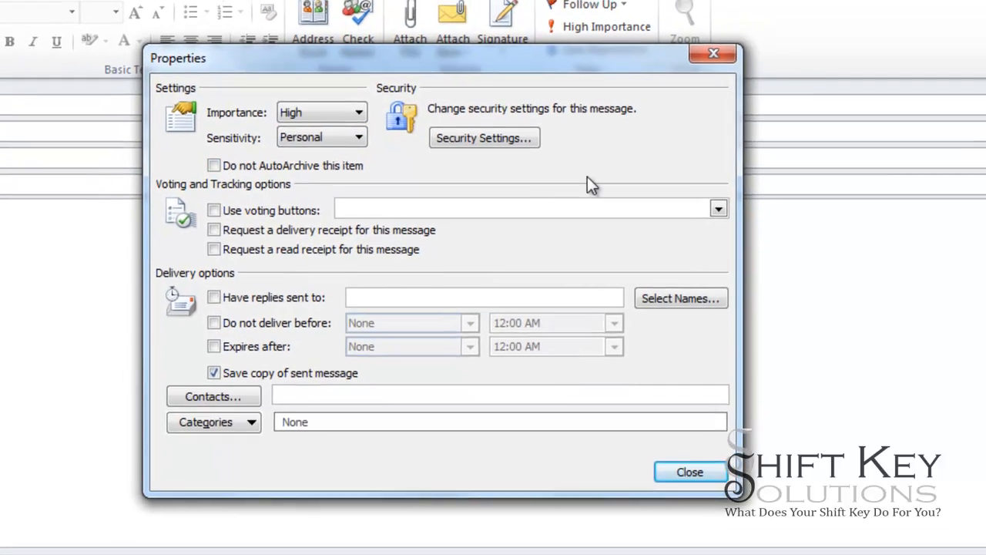
click(689, 472)
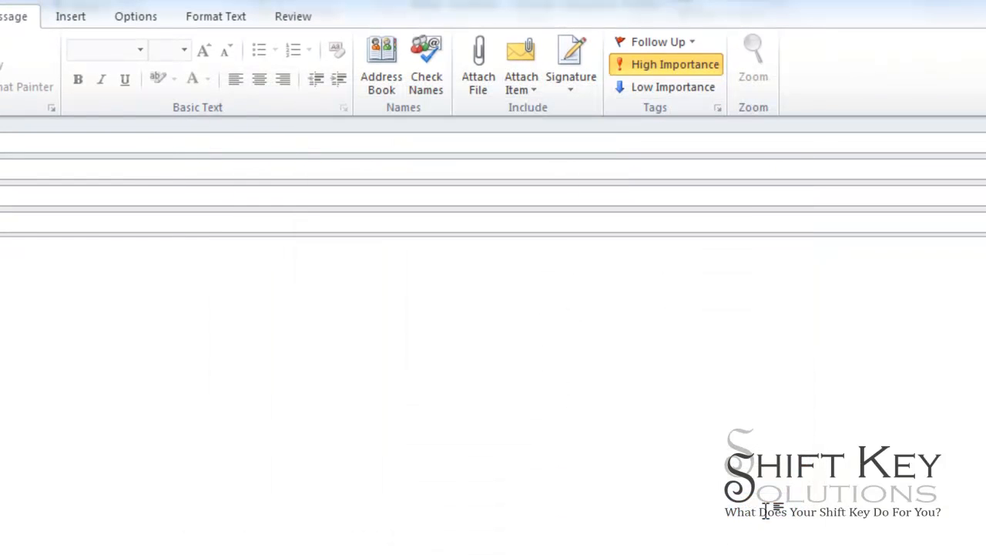